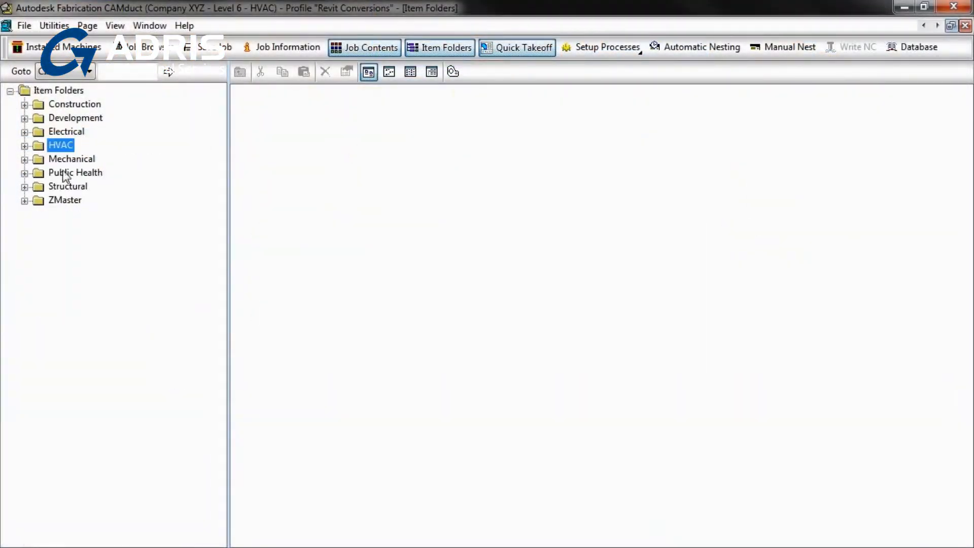
Browse the HVAC item folders down to the Generic Rectangular duct fittings
click(25, 145)
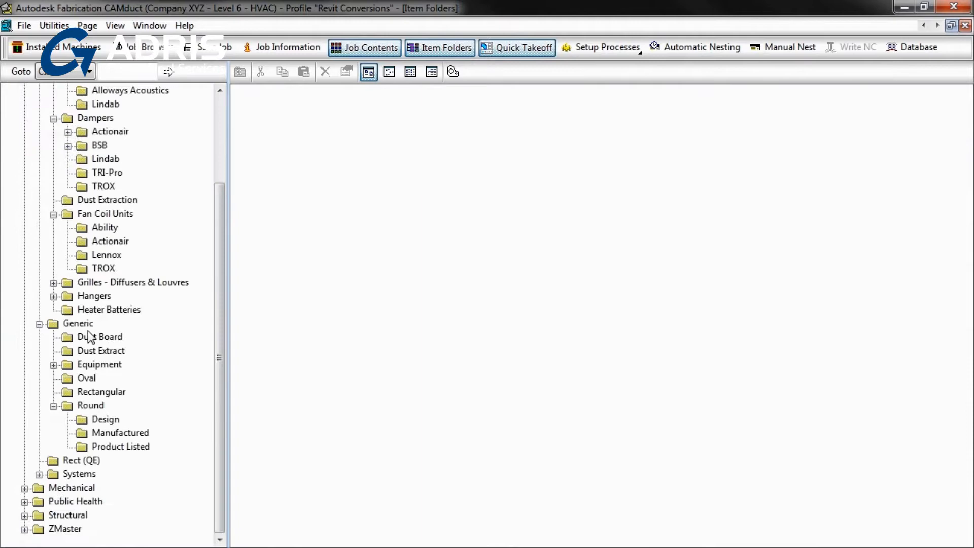
click(101, 392)
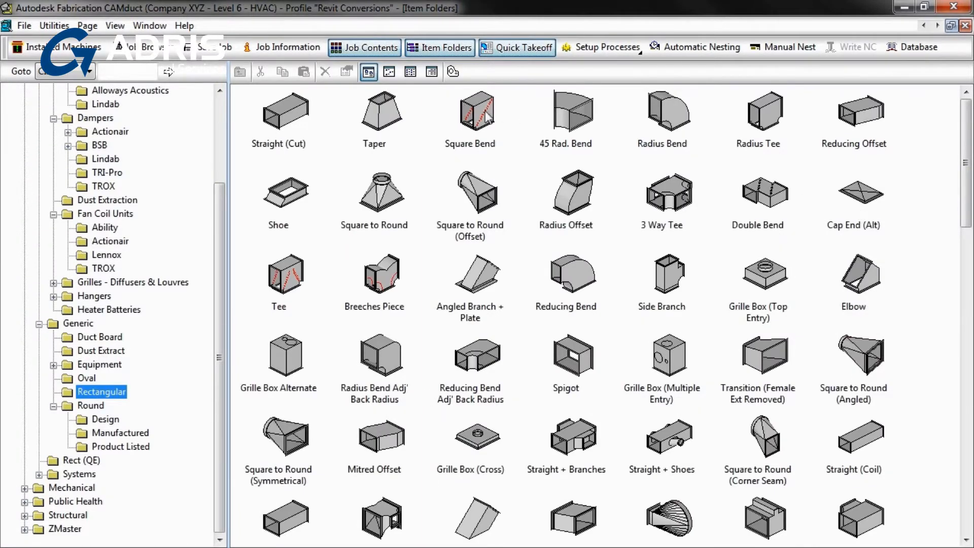
double_click(470, 109)
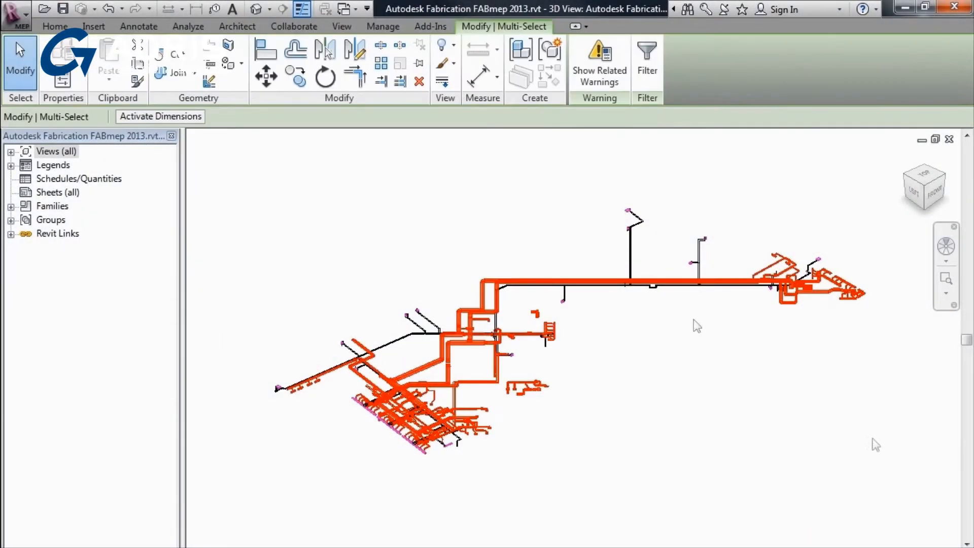
Filter the selection to air terminals, duct accessories and mechanical equipment only
click(646, 62)
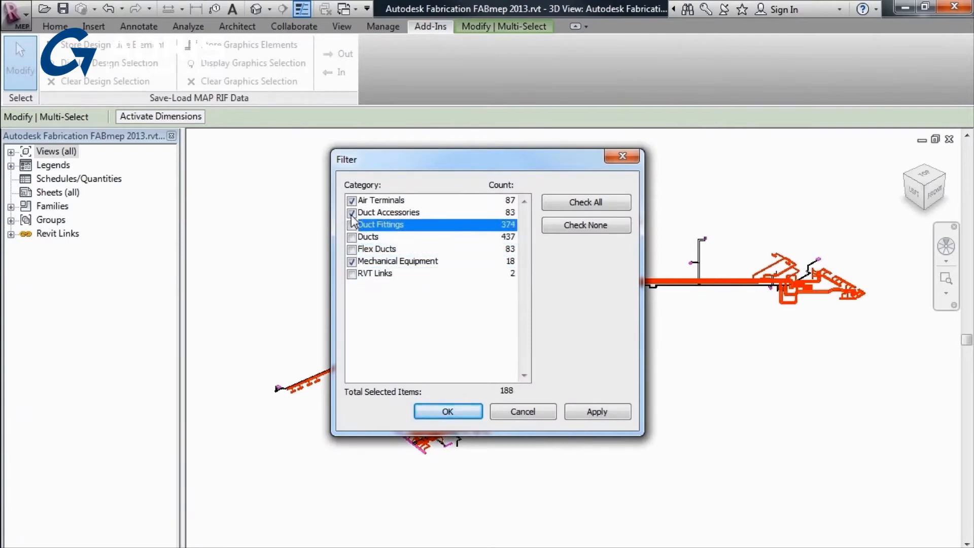
click(447, 411)
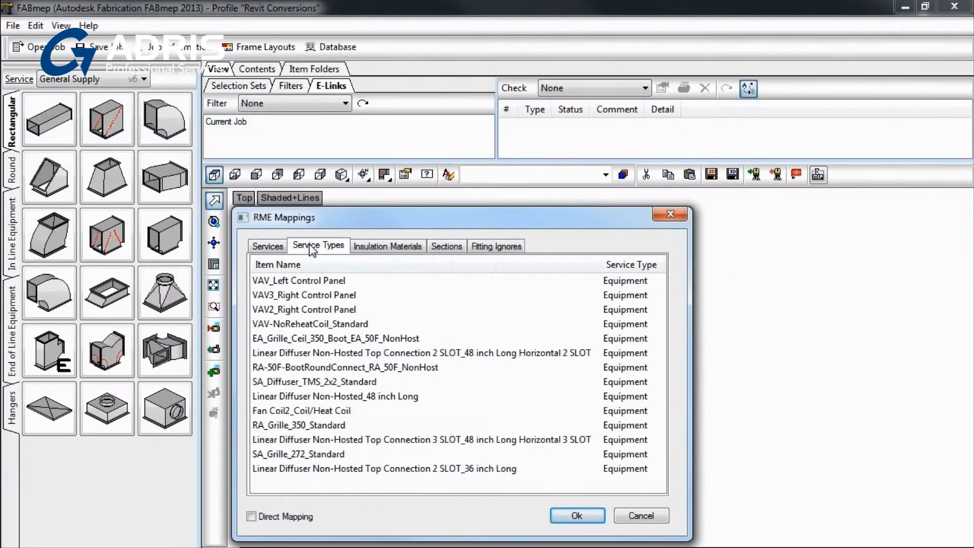
Show the Service Types mappings assigning Revit equipment items the Equipment service type
click(446, 246)
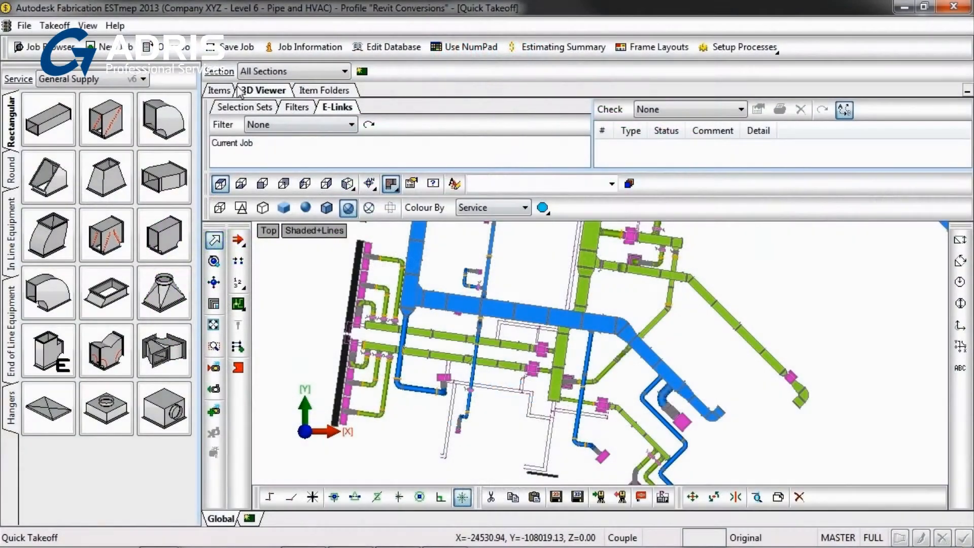
Review the costed takeoff items and the job database costing settings
click(218, 90)
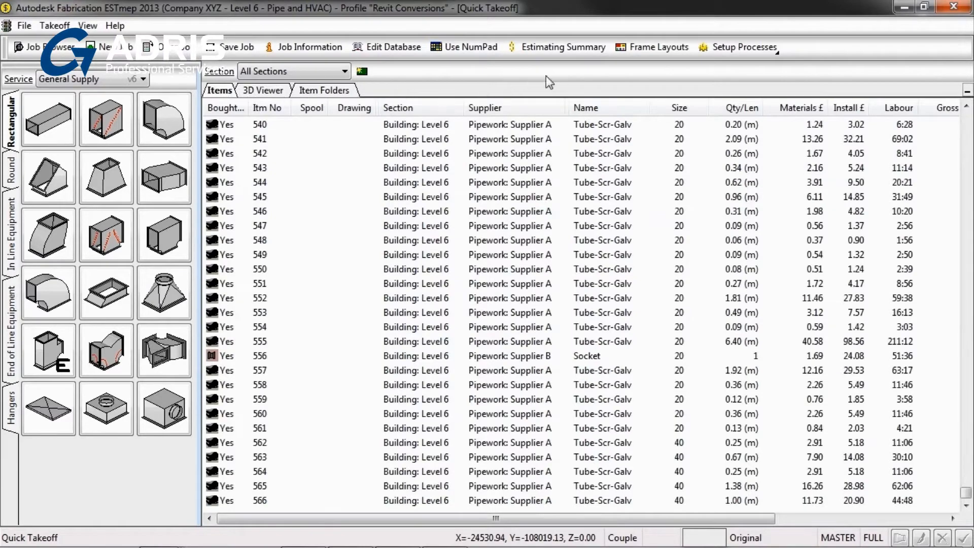
click(393, 47)
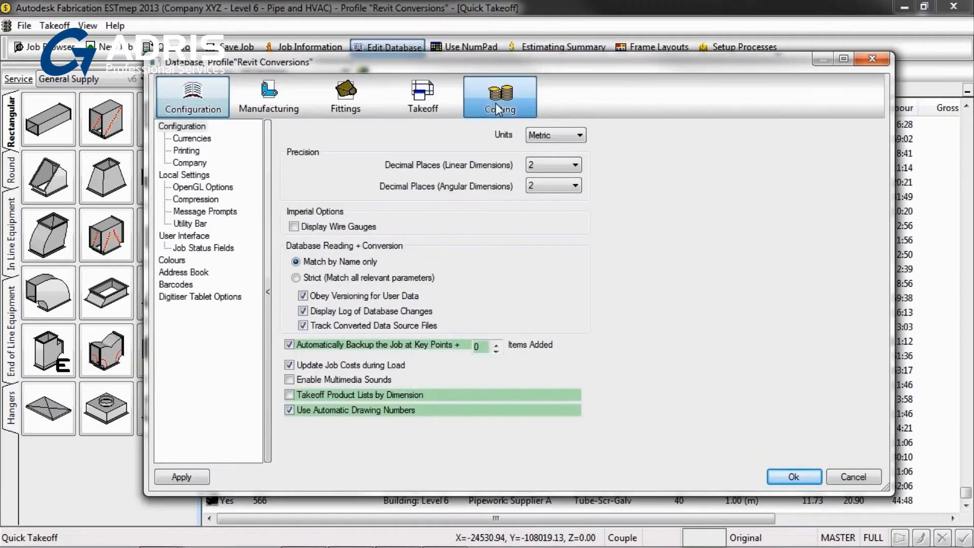
click(499, 97)
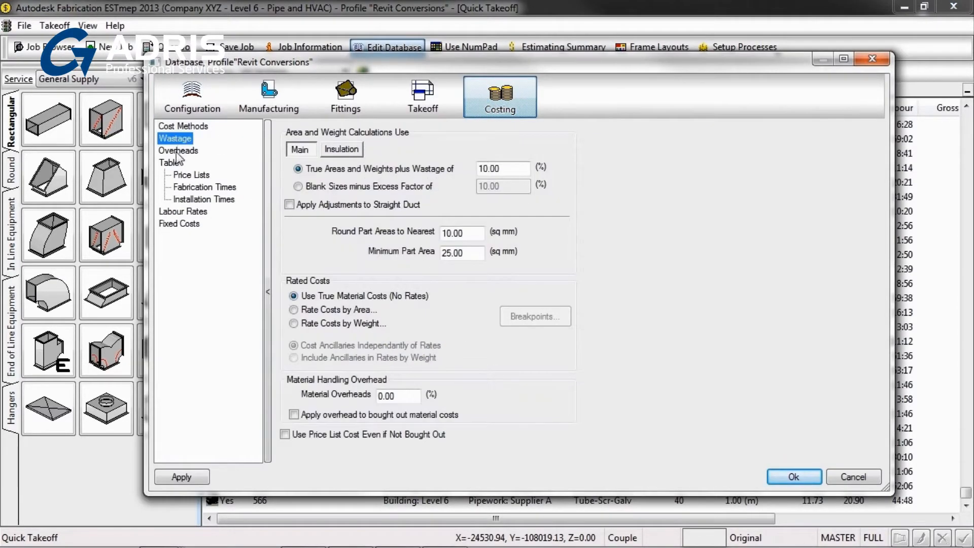
Review the estimating cost summary and its skilled fabrication labour rate
click(563, 47)
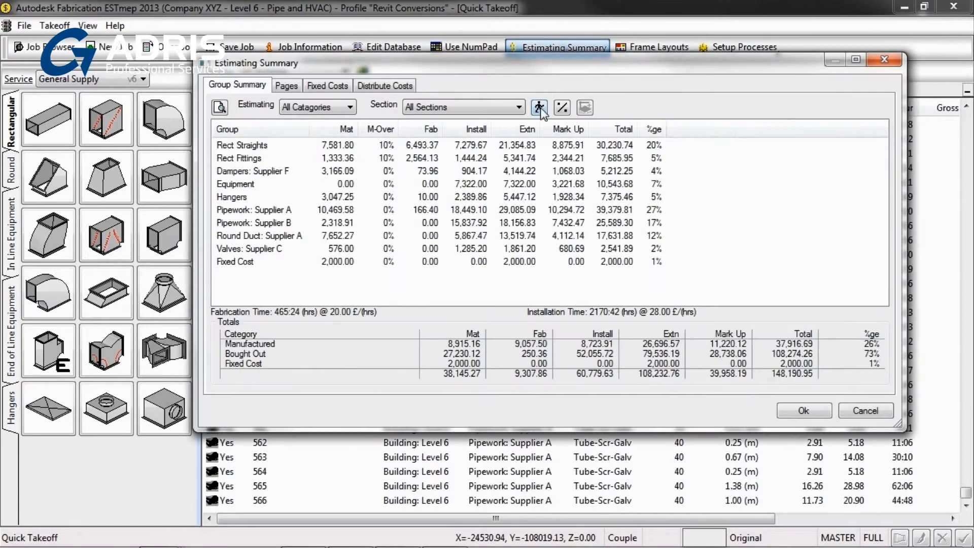
click(539, 107)
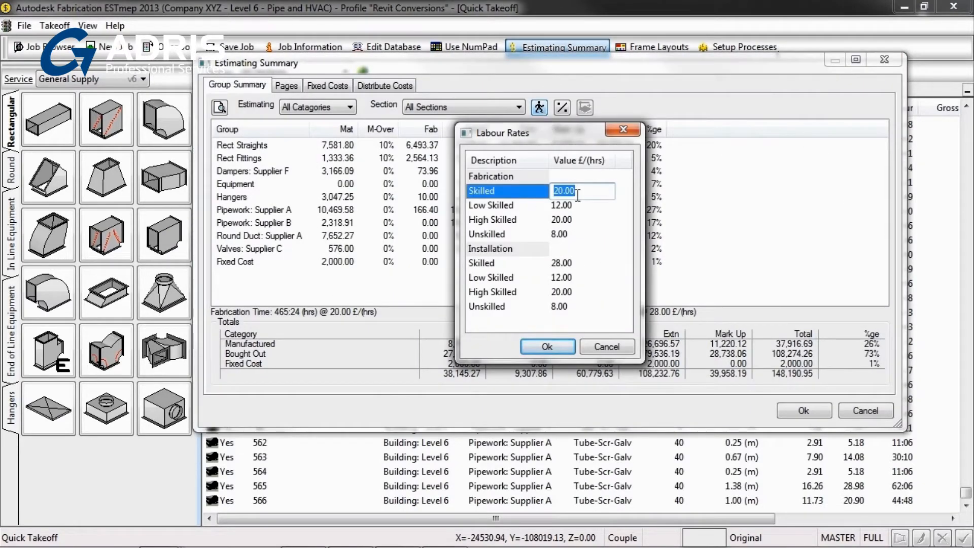
click(547, 346)
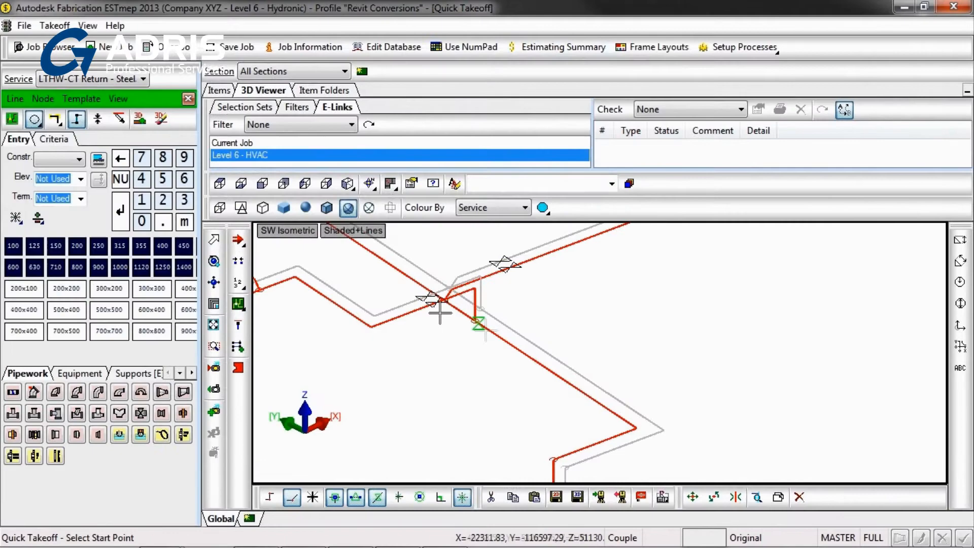
Fill the sketched route with 3D copper pipework and hangers, then view its cost summary
click(118, 98)
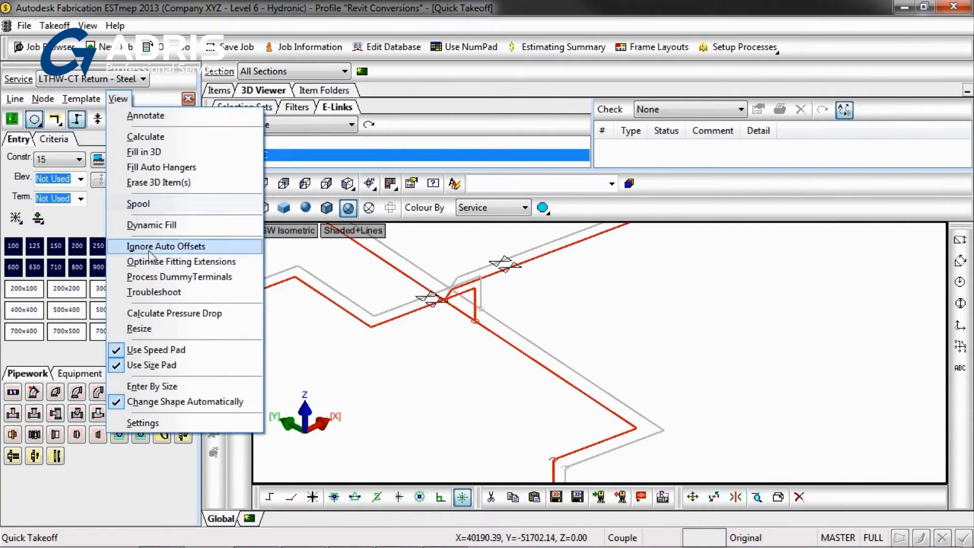
click(139, 328)
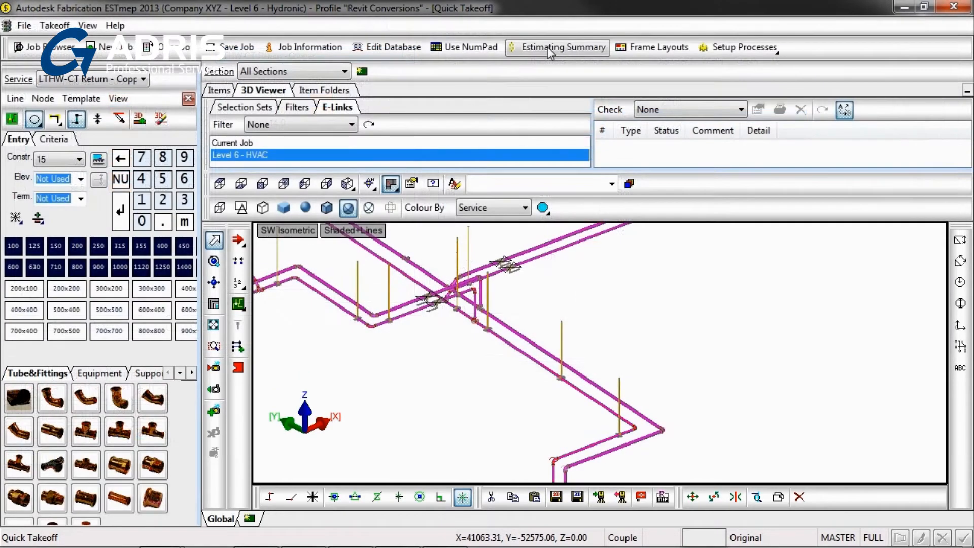
click(558, 47)
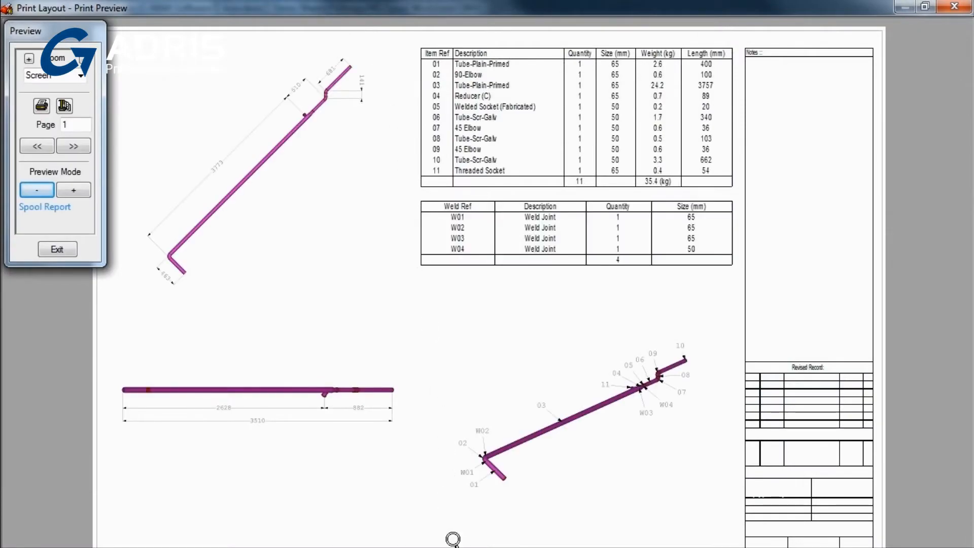
View page 1 of the spool report with dimensioned pipe views, item list and weld joints
click(57, 249)
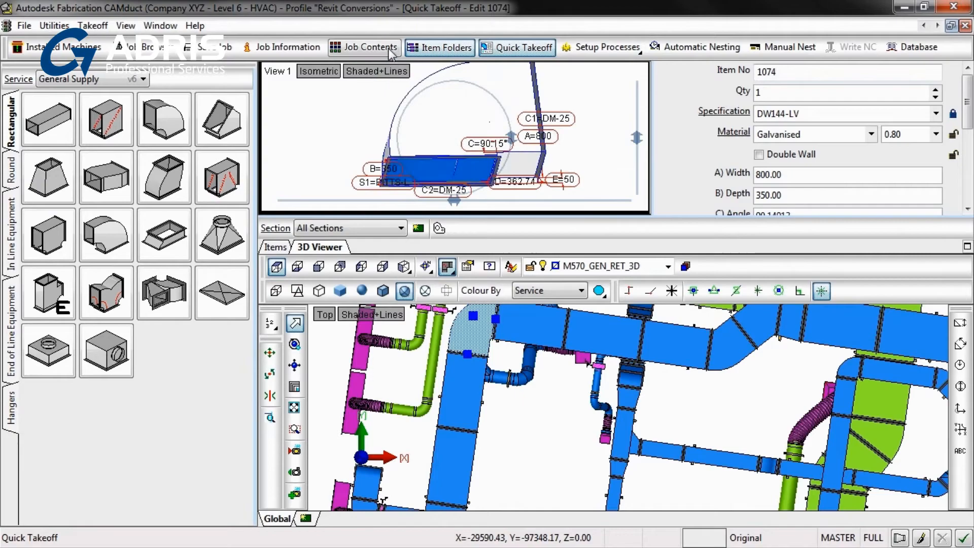
Nest the job's duct parts with NFP Nesting and generate the nest print reports
click(363, 47)
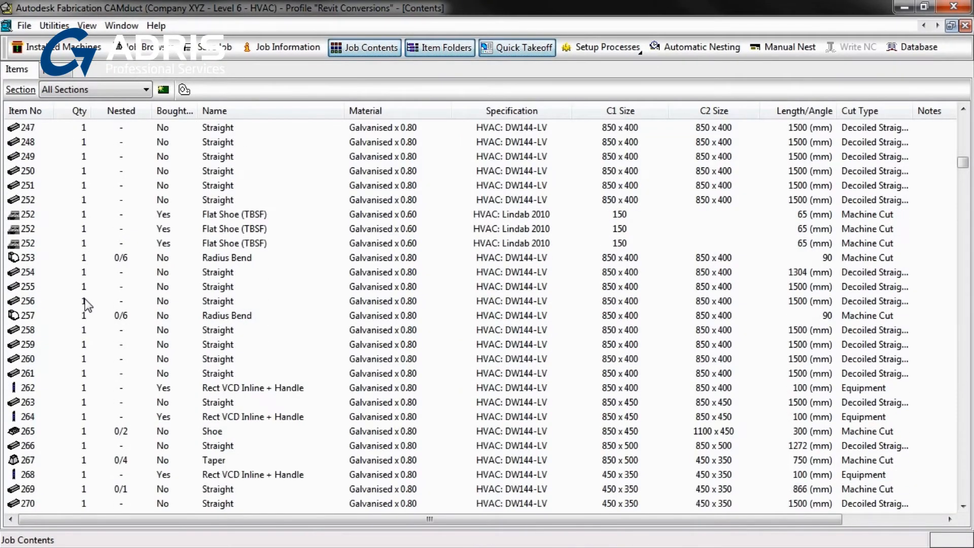
click(697, 47)
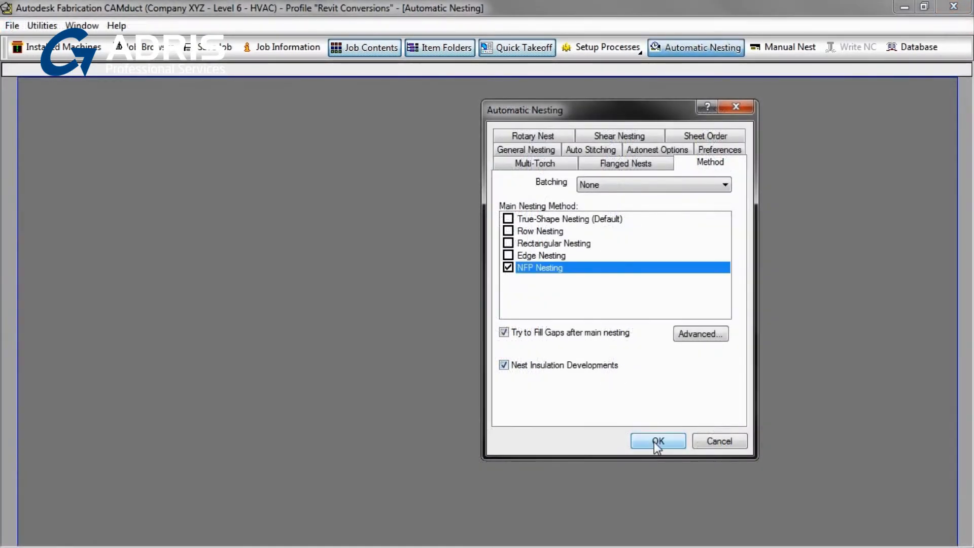
click(657, 442)
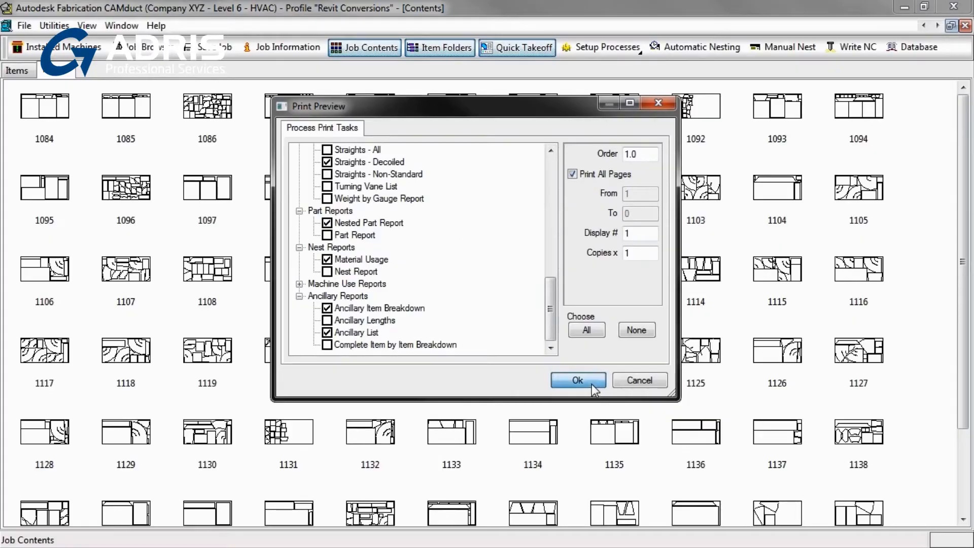
click(578, 379)
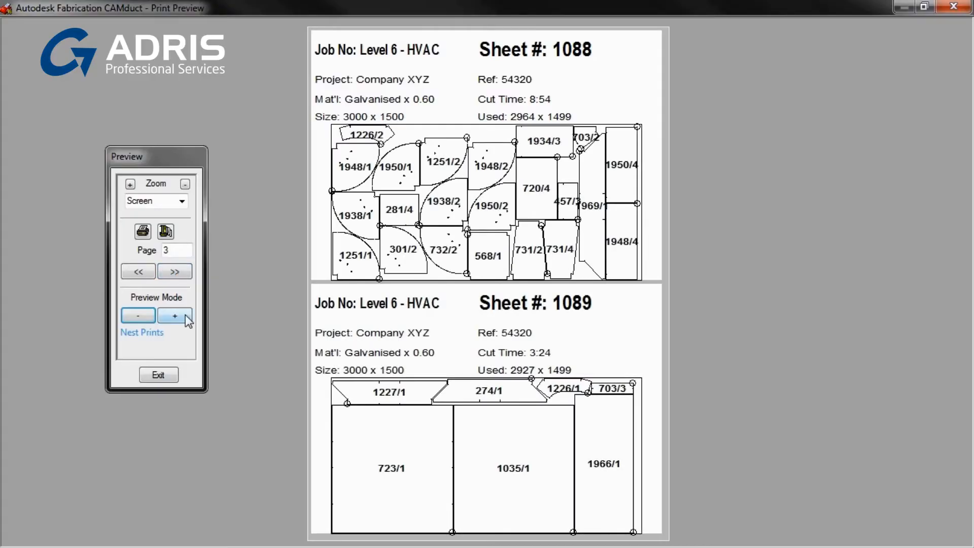